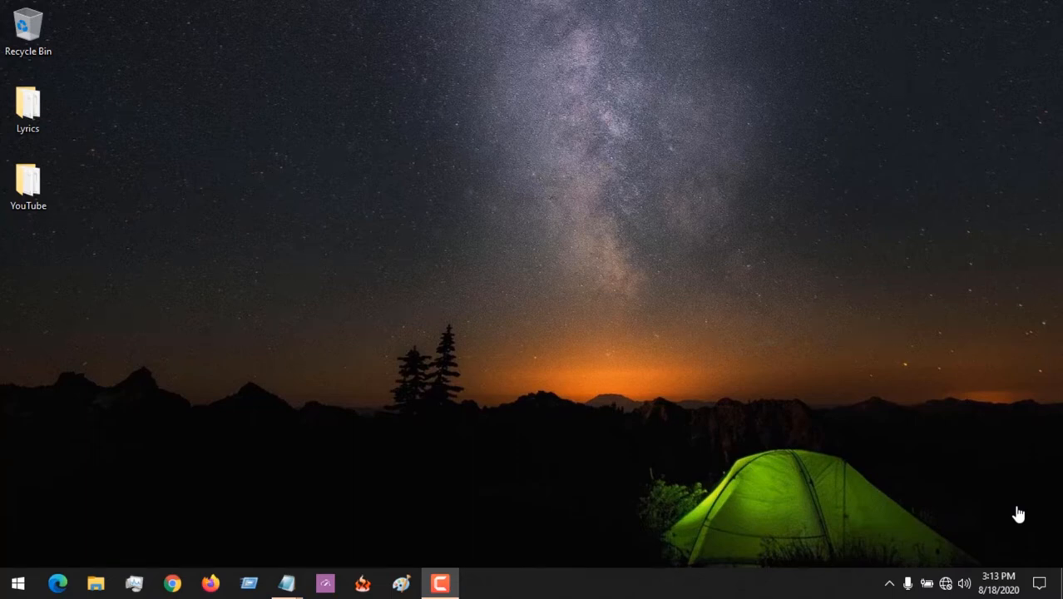
mouse_move(616, 218)
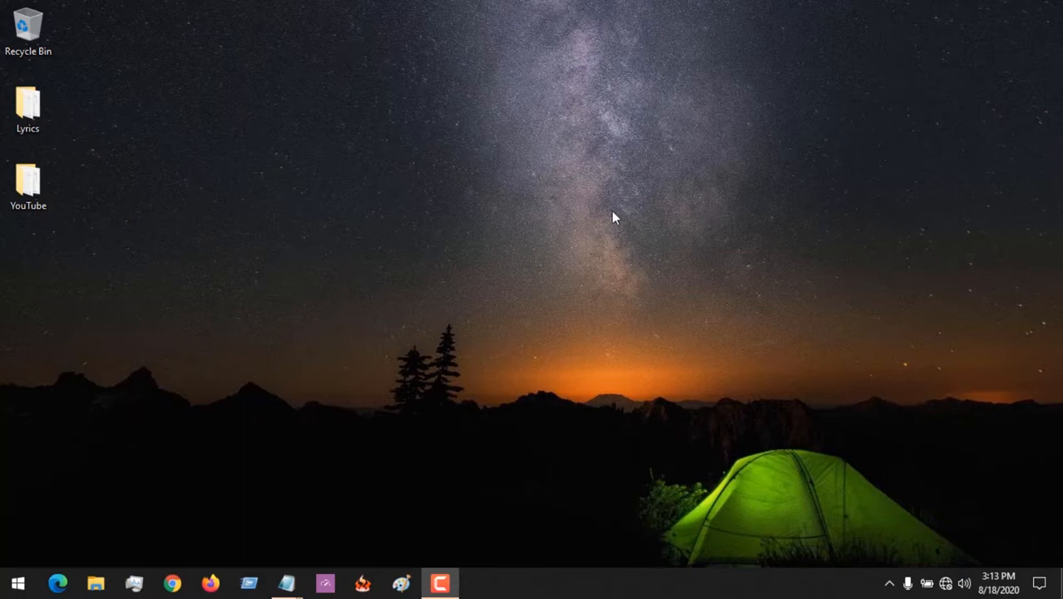
mouse_move(592, 211)
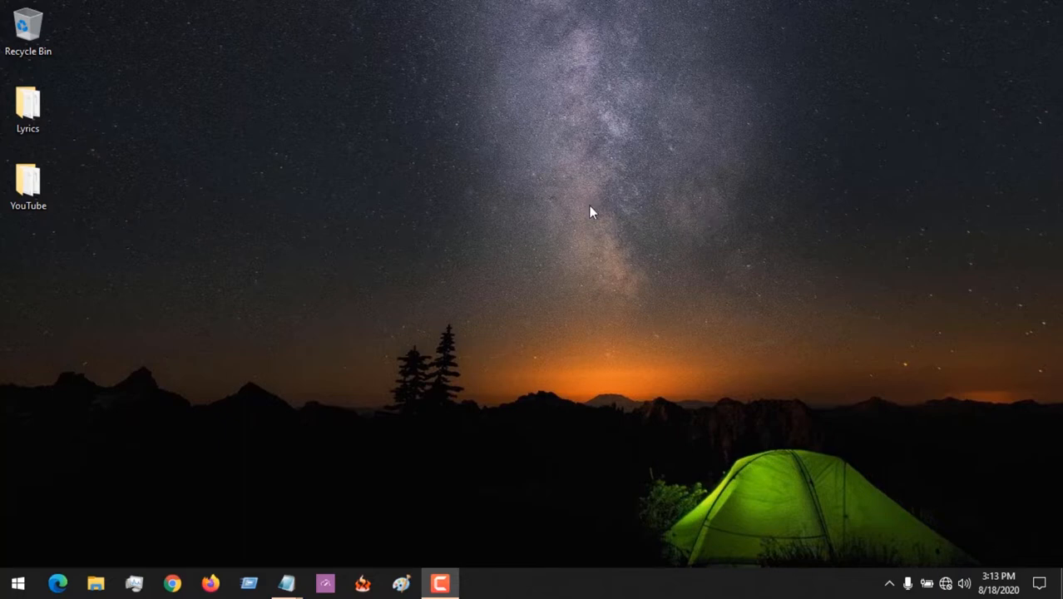
mouse_move(495, 213)
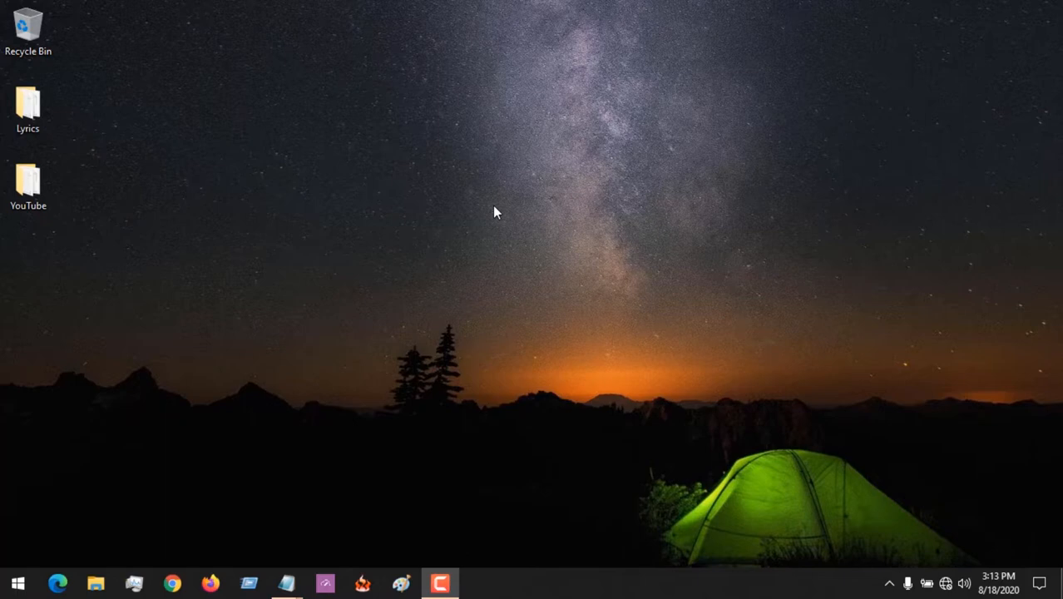
mouse_move(319, 336)
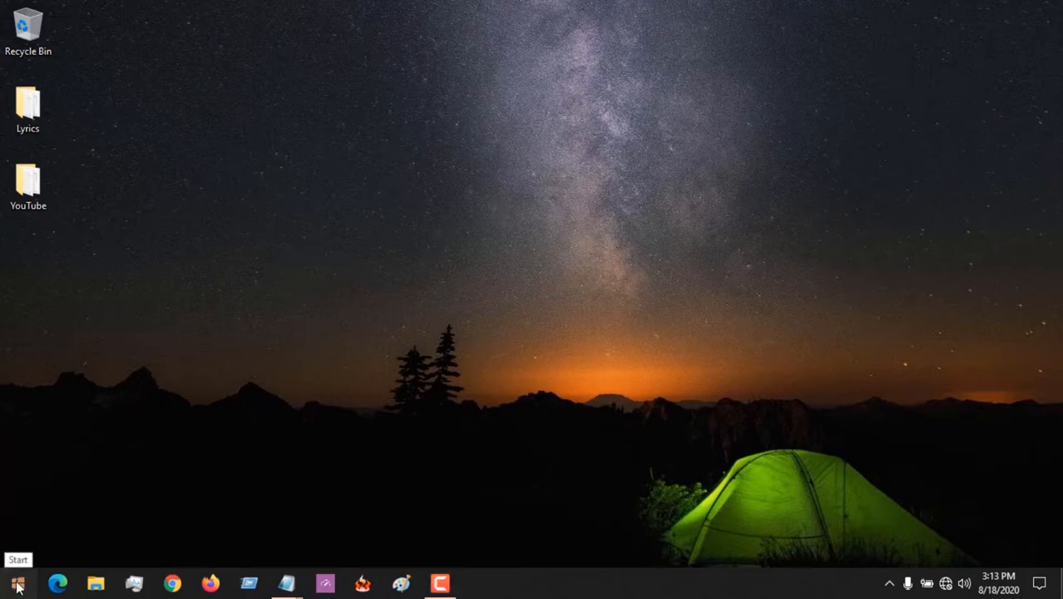
Step: Search Start for 'group', pick Edit group policy, and run gpedit.msc to open the editor
left_click(17, 582)
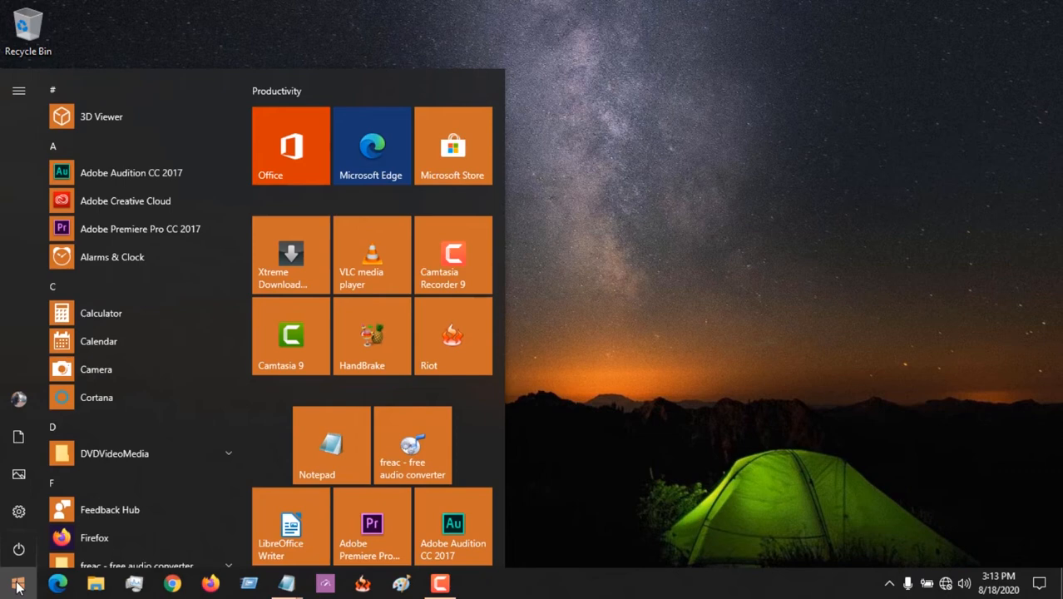
type("group policy")
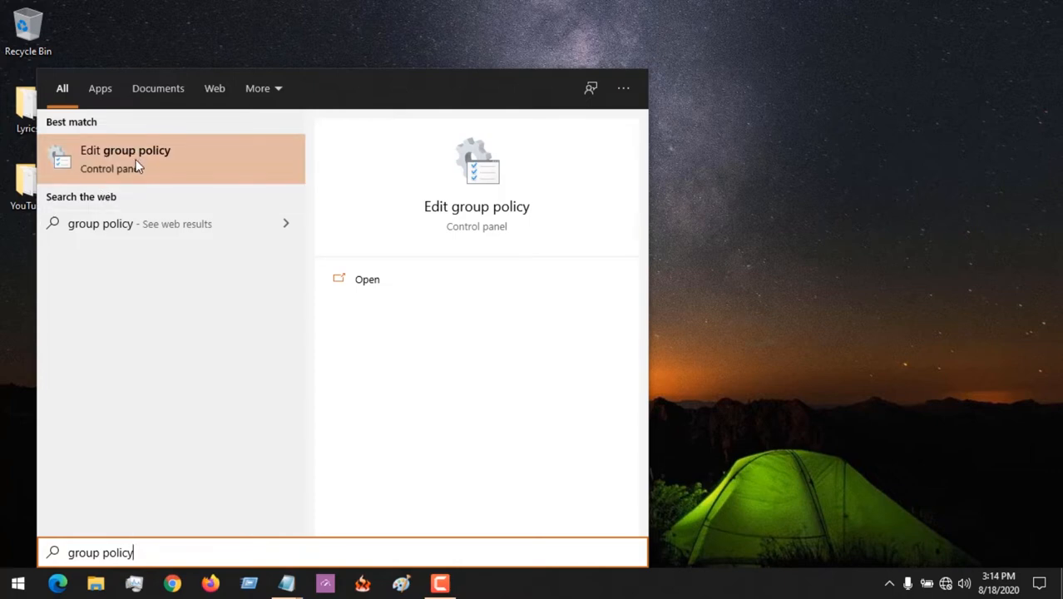
left_click(125, 158)
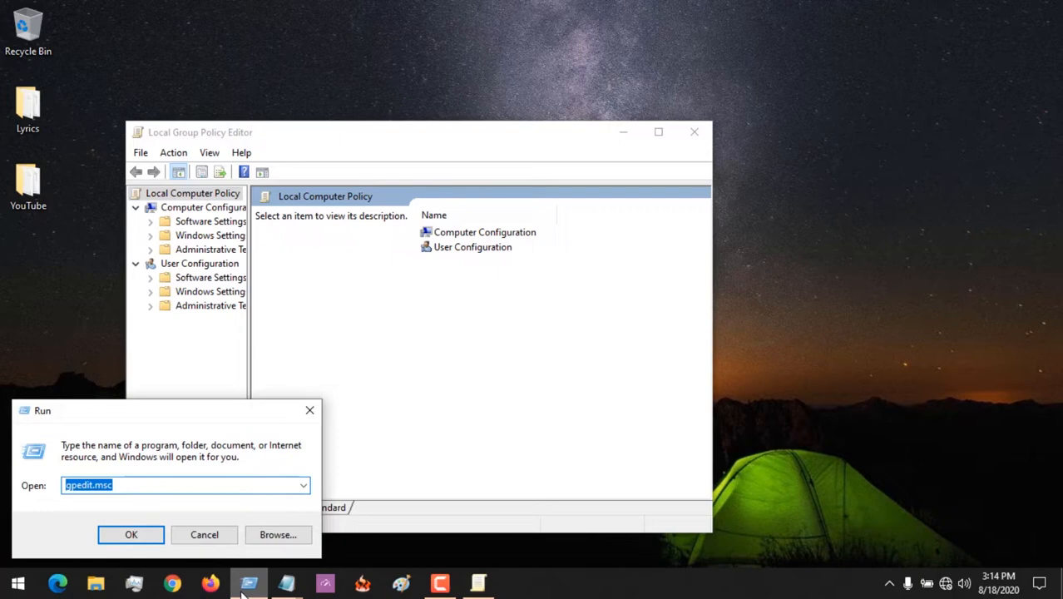
type("gpe")
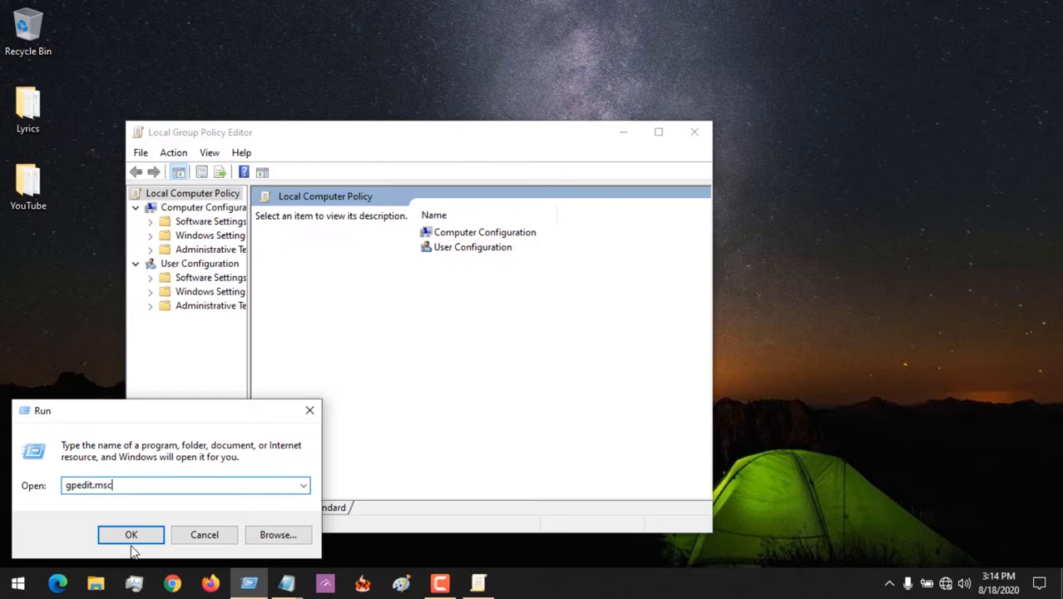
left_click(129, 534)
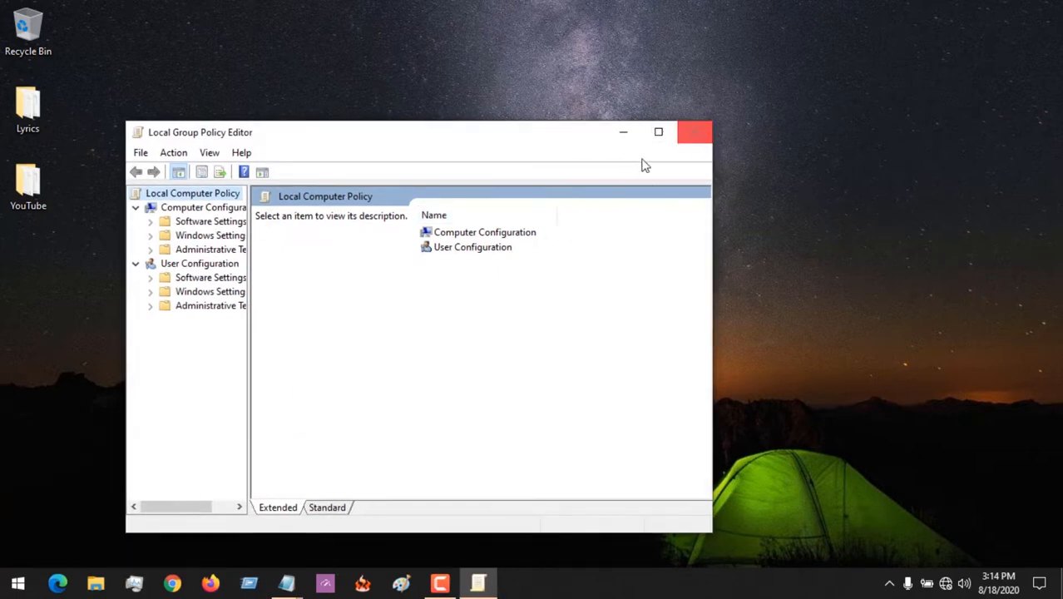
Step: Maximize the editor and open System under Computer Configuration's Administrative Templates
left_click(659, 132)
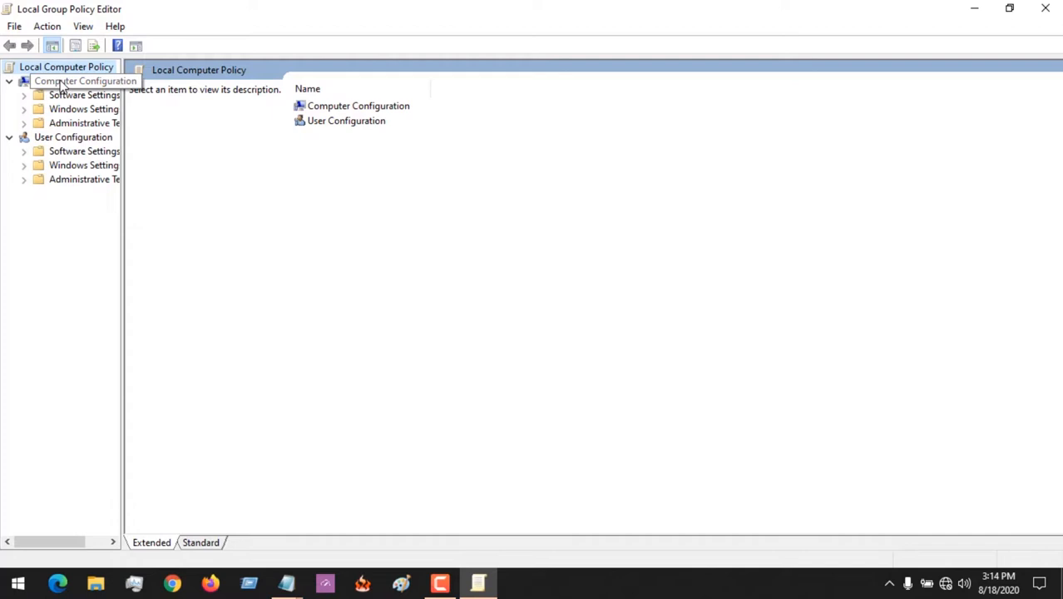
mouse_move(84, 123)
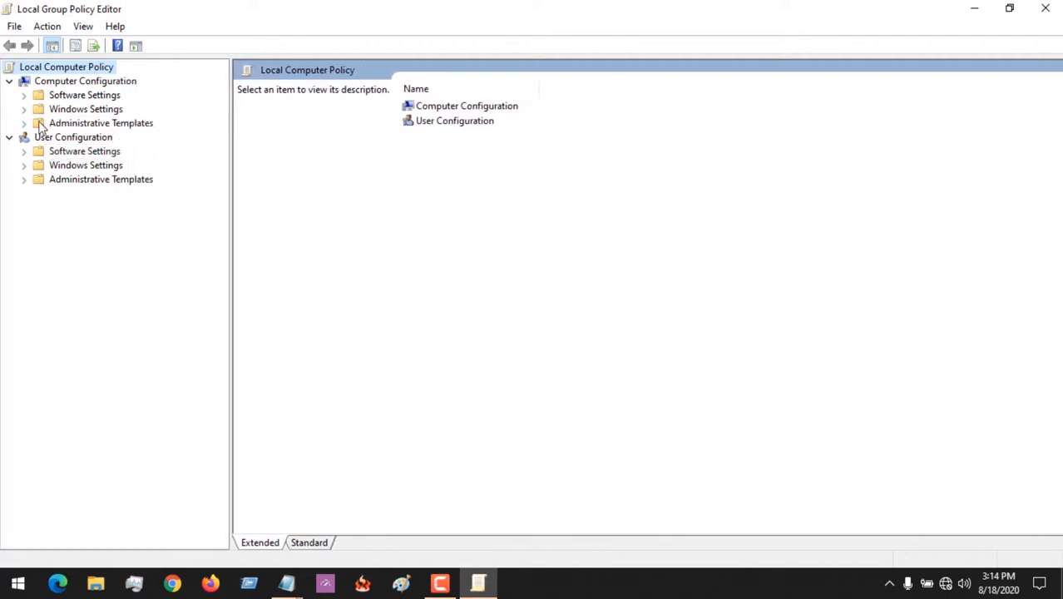
left_click(24, 124)
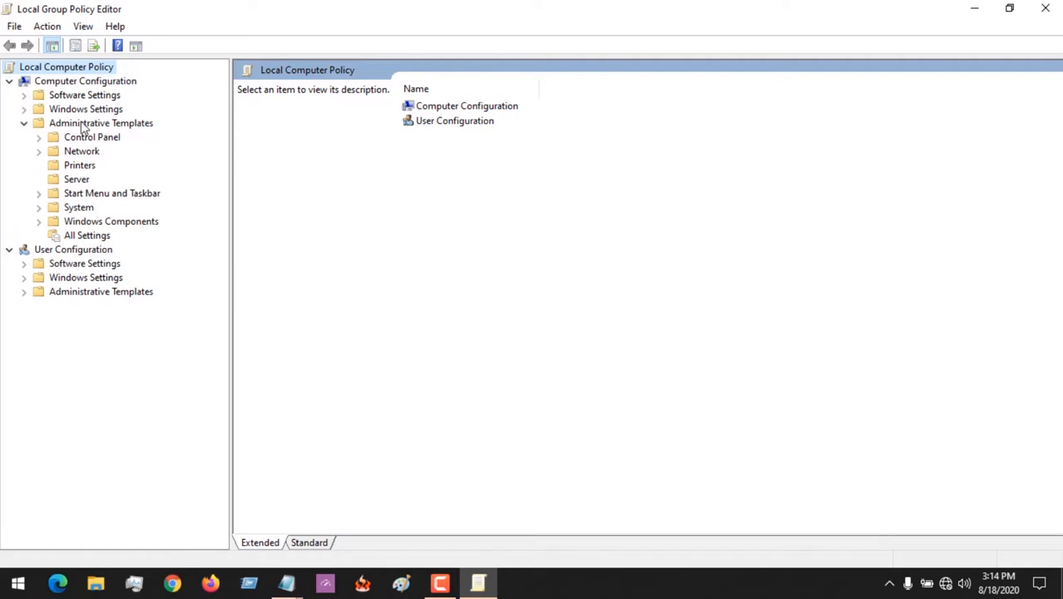
left_click(101, 123)
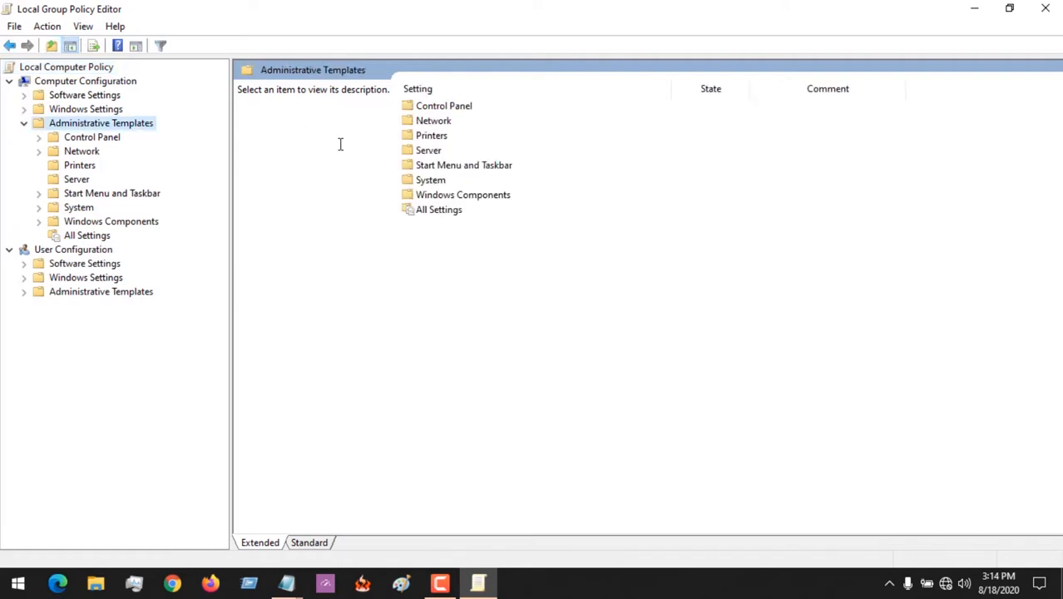
left_click(429, 179)
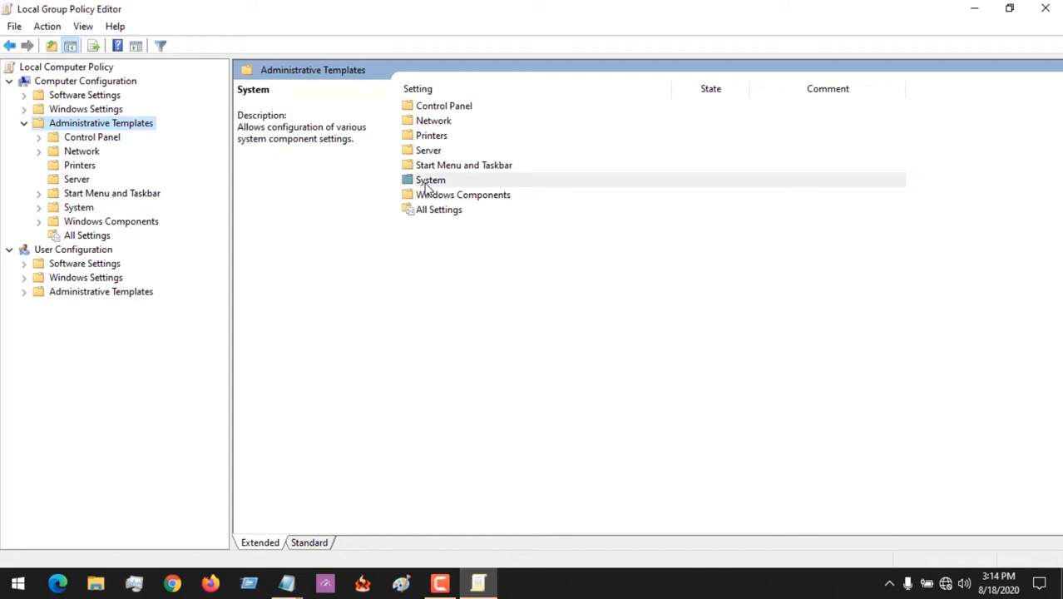
double_click(429, 180)
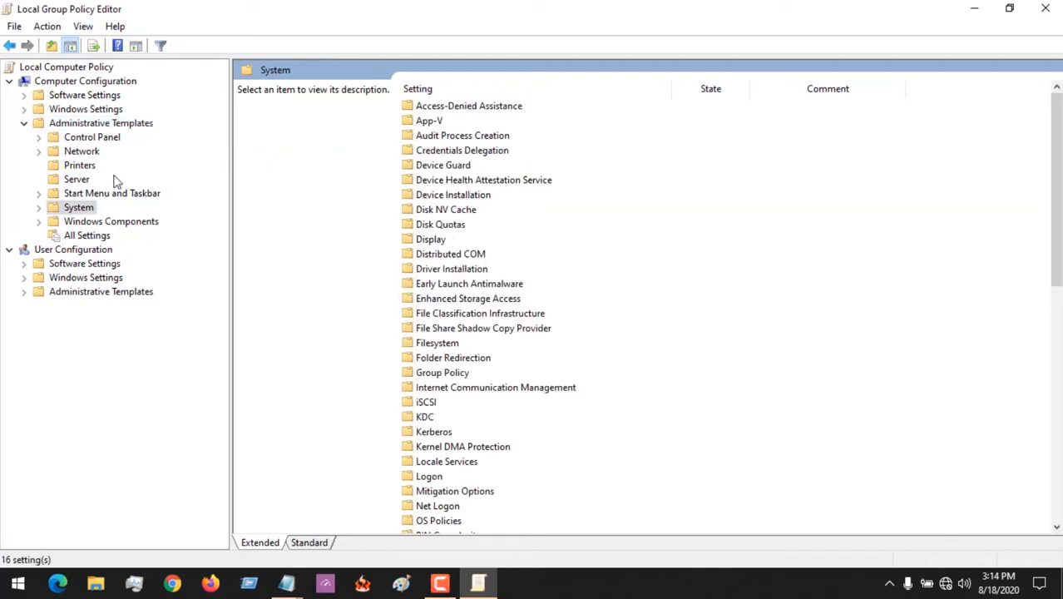
mouse_move(474, 197)
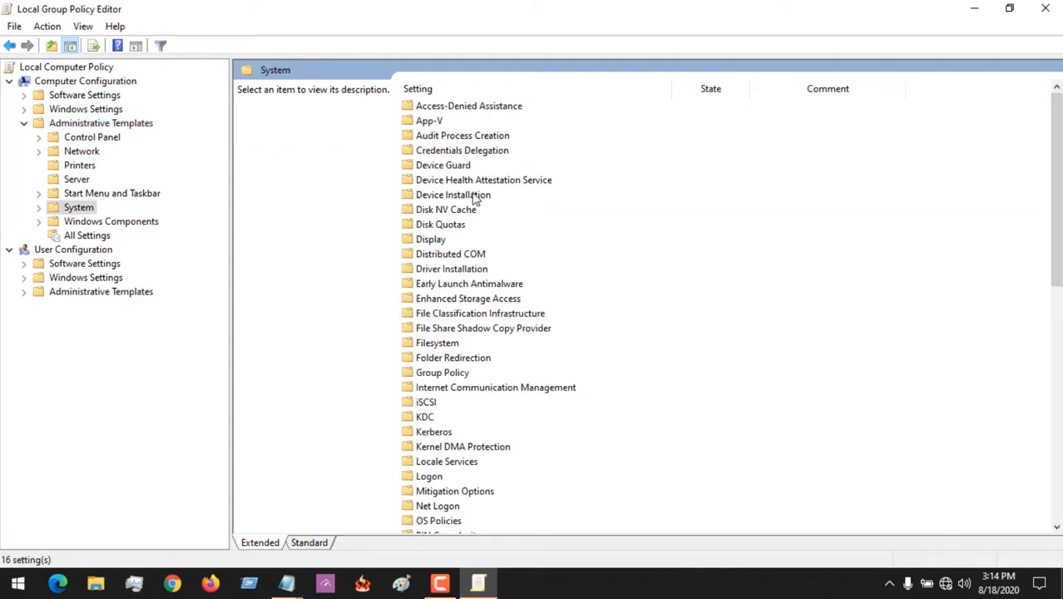
Step: Open Device Installation Restrictions and select 'Prevent installation of devices not described by other policy settings'
double_click(453, 193)
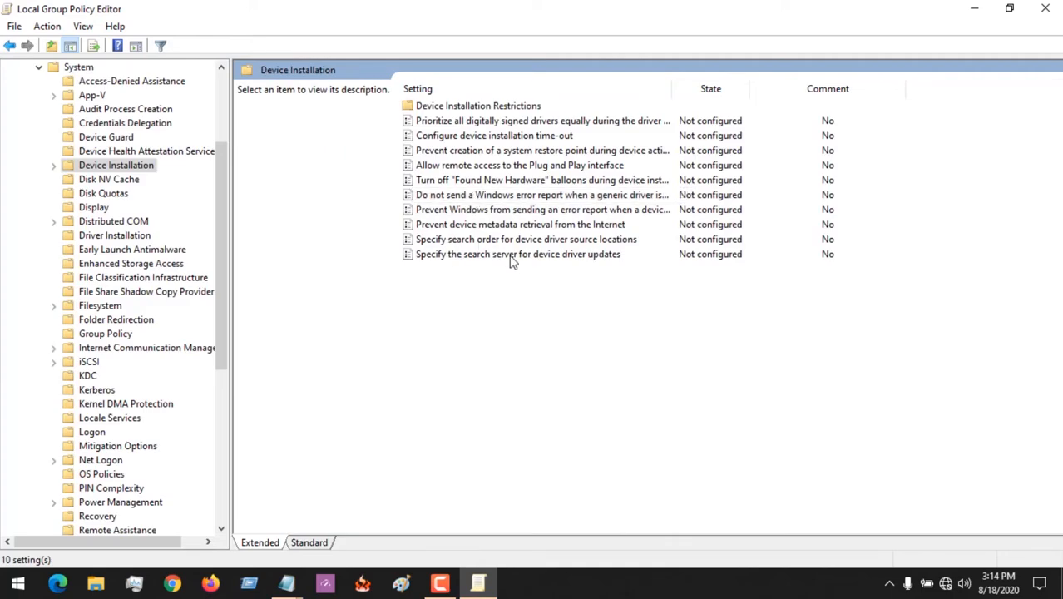
mouse_move(436, 342)
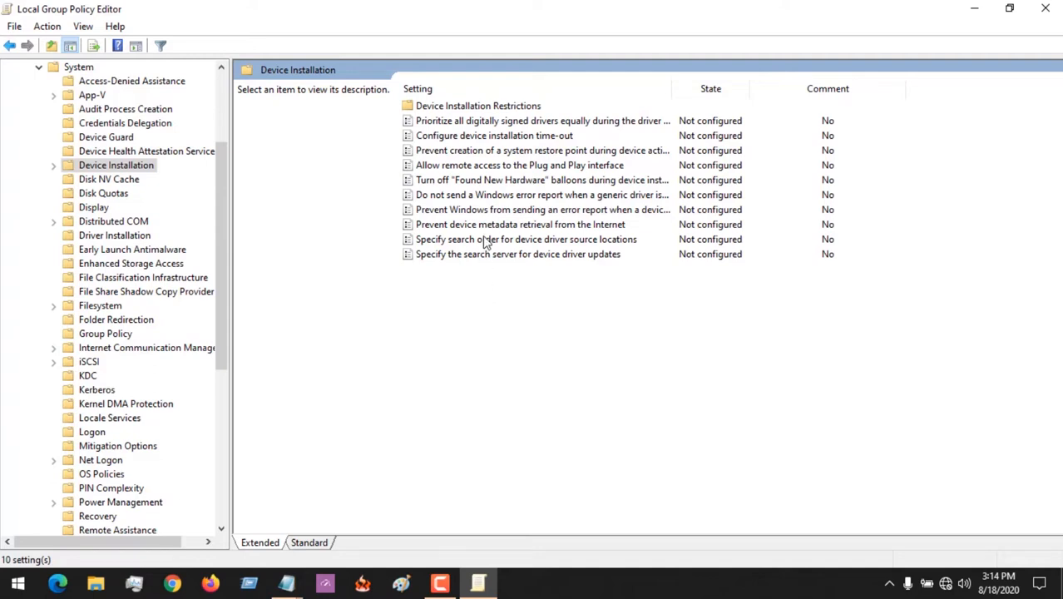
mouse_move(479, 286)
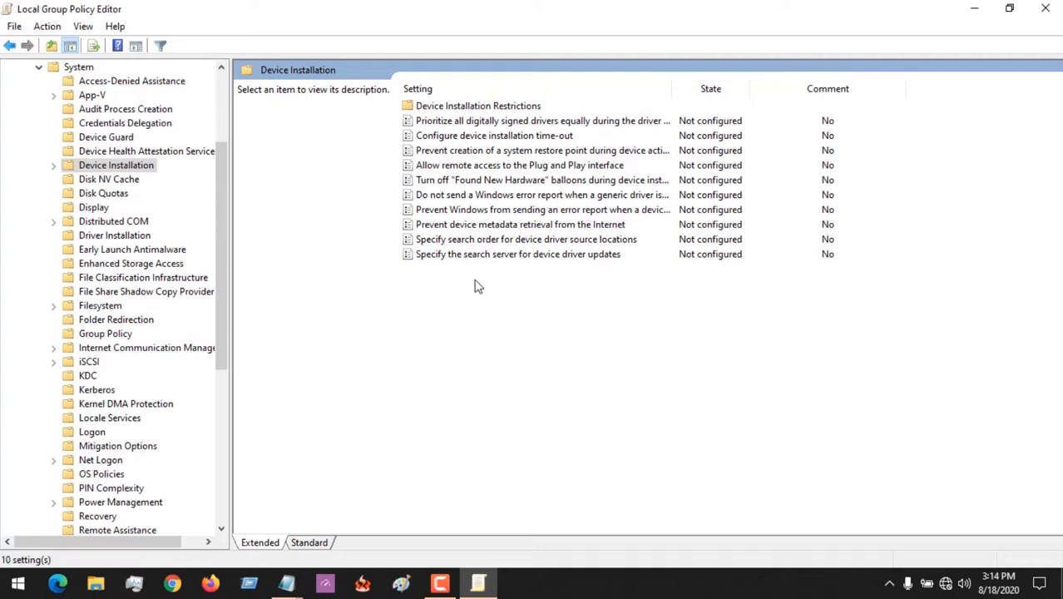
mouse_move(449, 137)
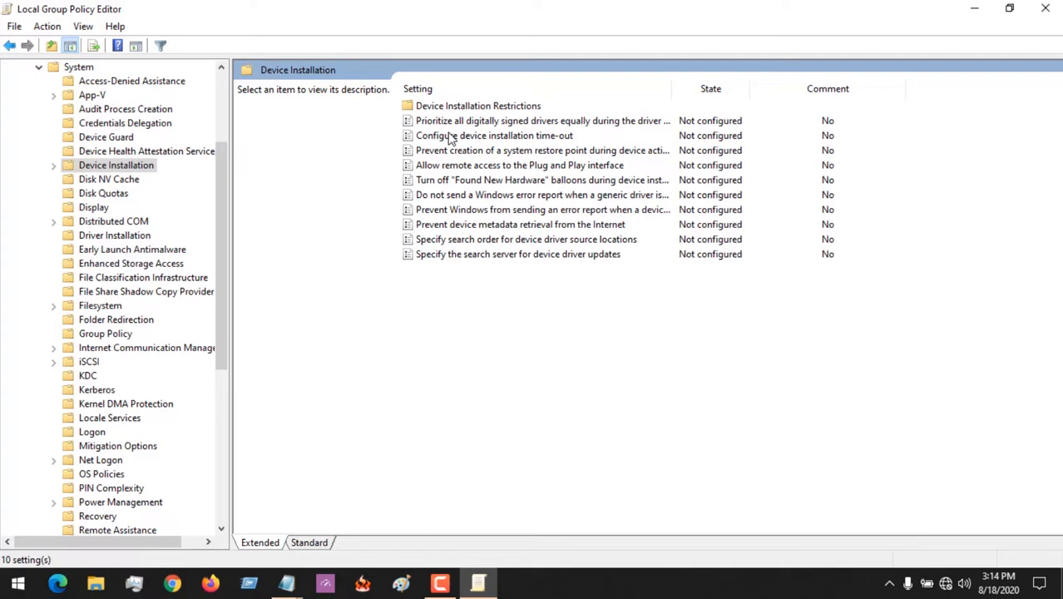
mouse_move(474, 210)
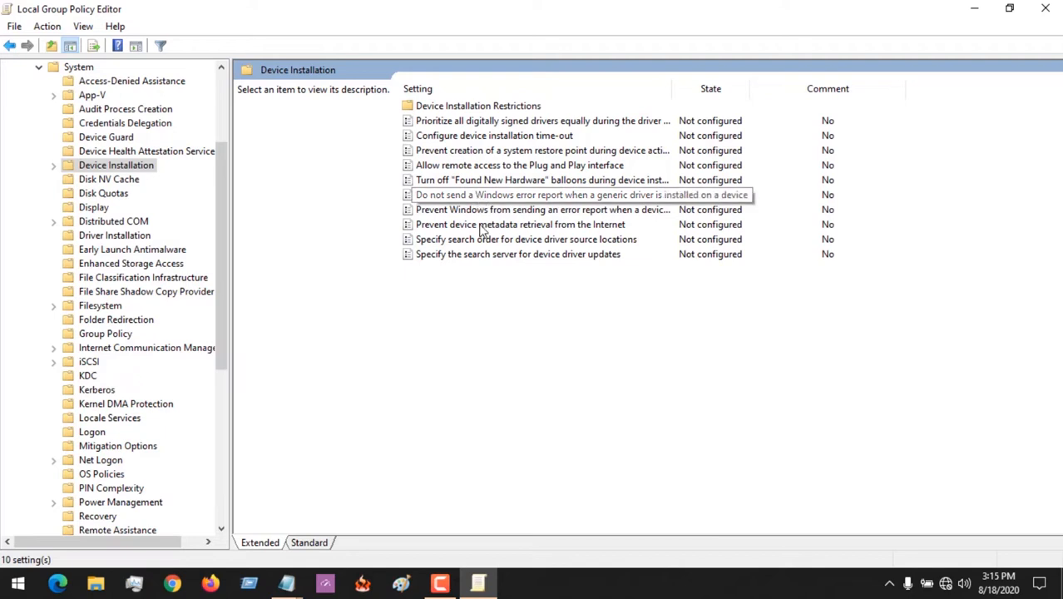
mouse_move(453, 120)
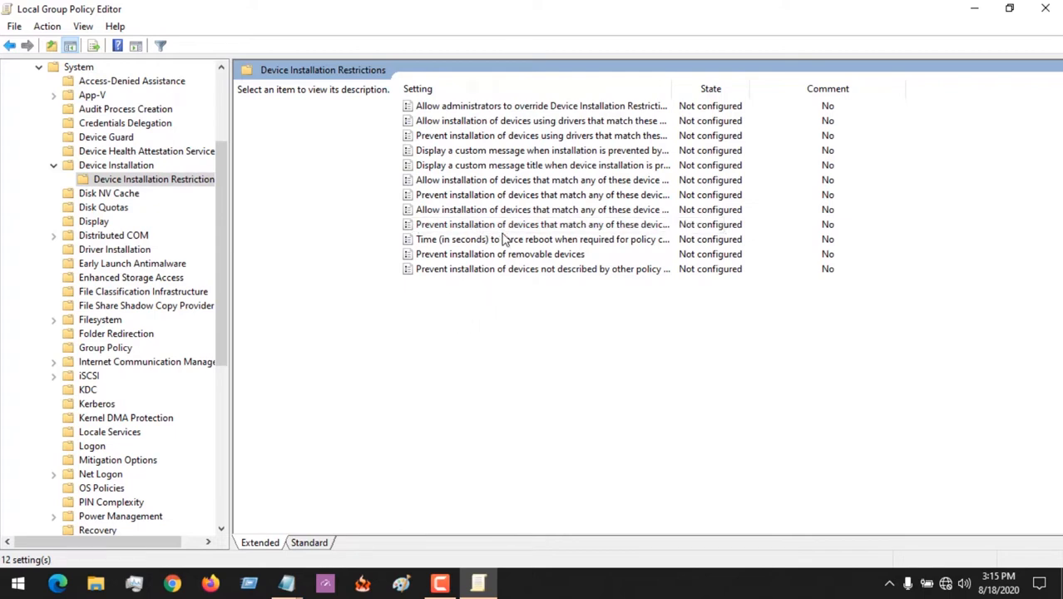
mouse_move(324, 153)
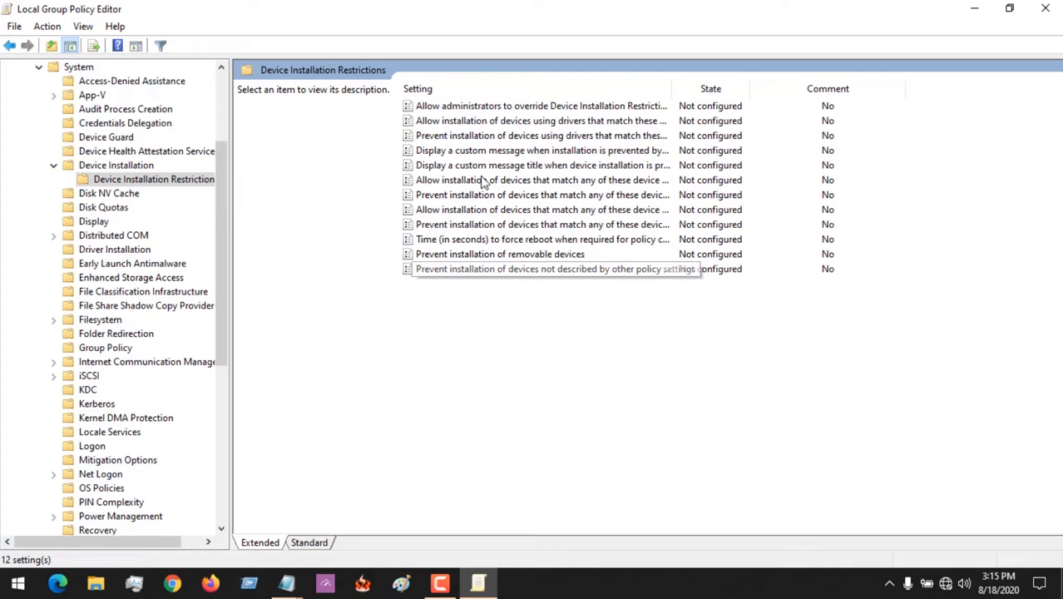
mouse_move(473, 212)
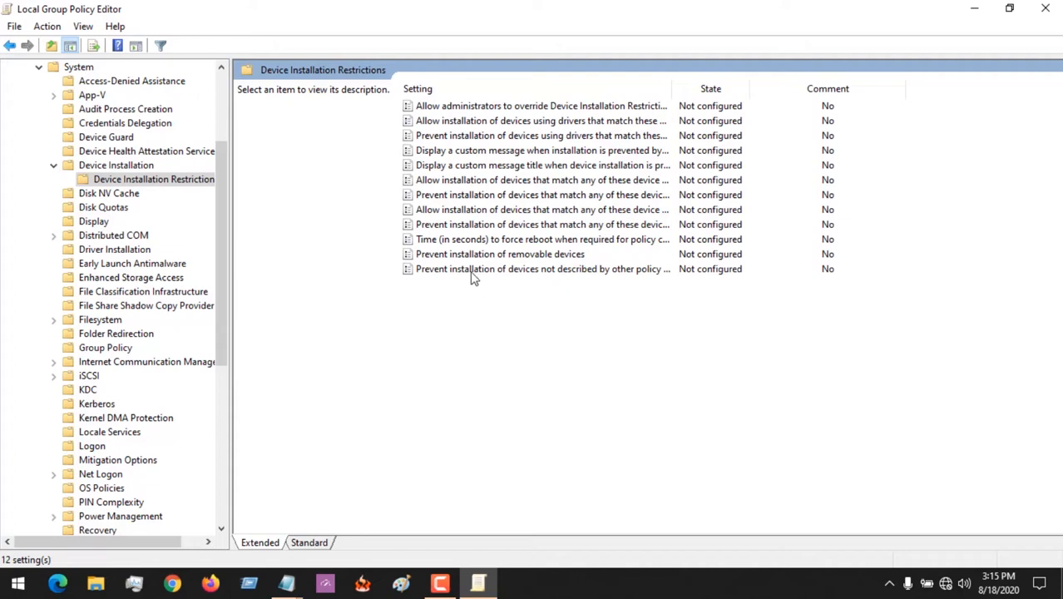
left_click(541, 268)
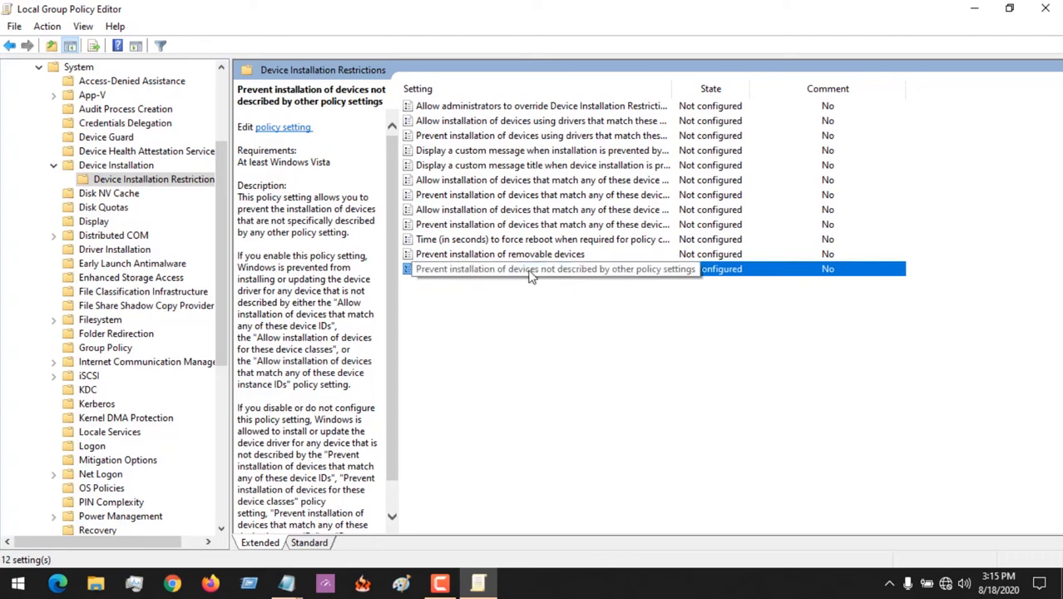
Step: Edit that policy, set it to Enabled, and confirm with OK
right_click(533, 269)
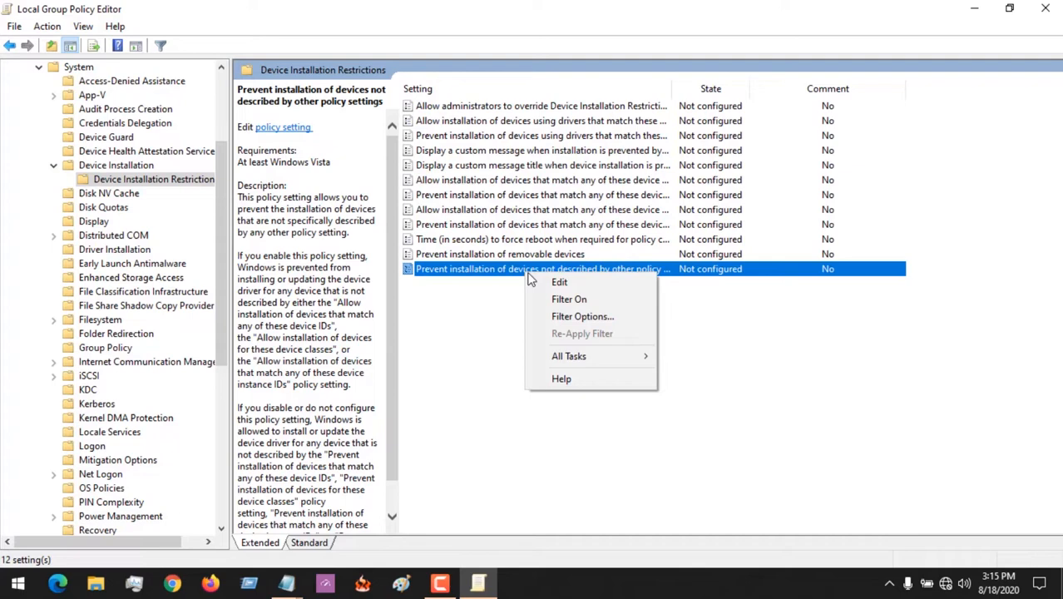
left_click(559, 282)
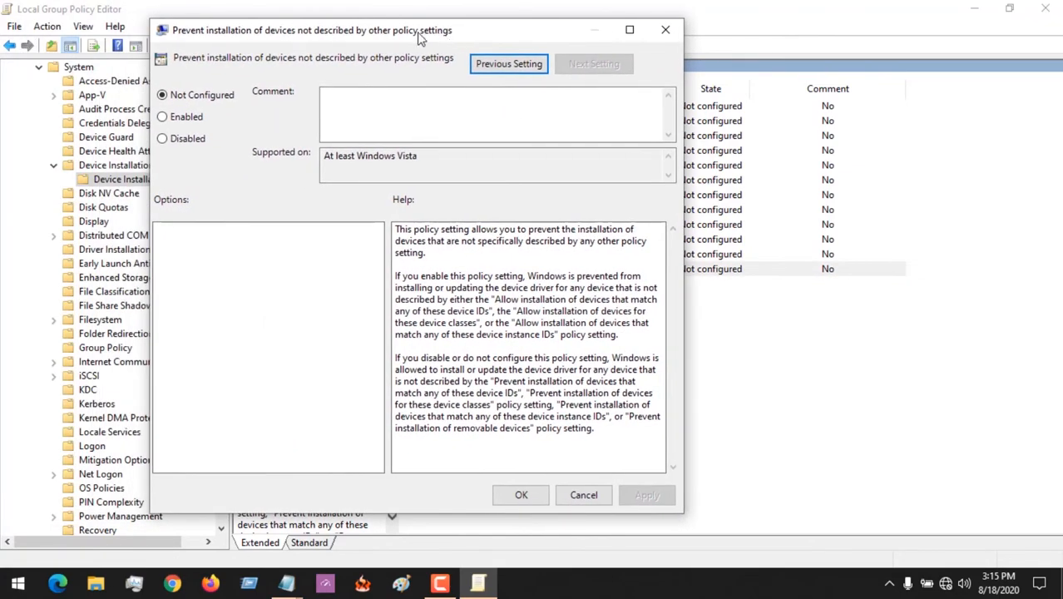
left_click_drag(419, 30, 329, 33)
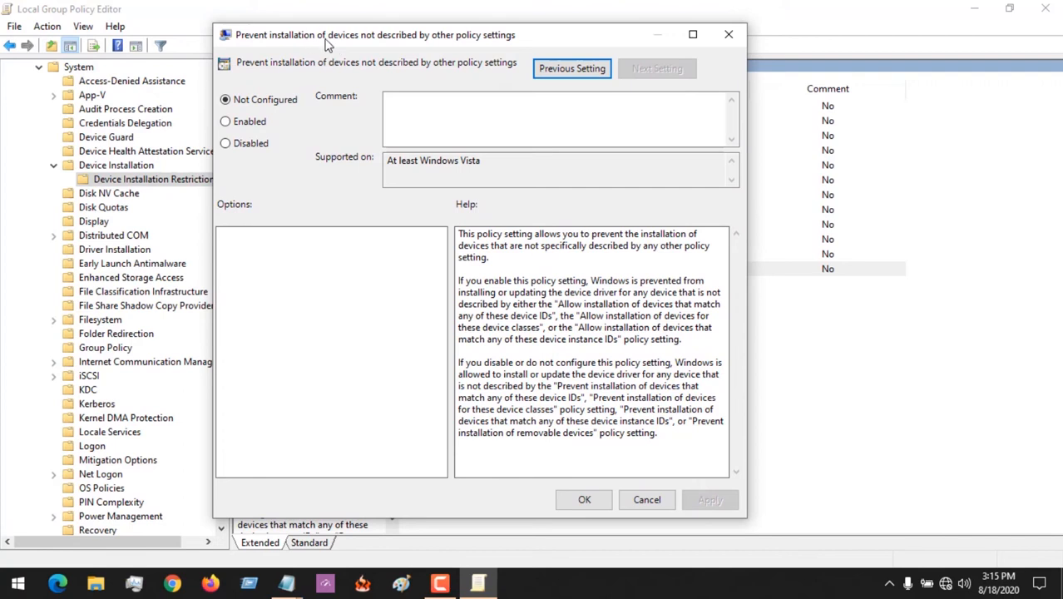
mouse_move(493, 47)
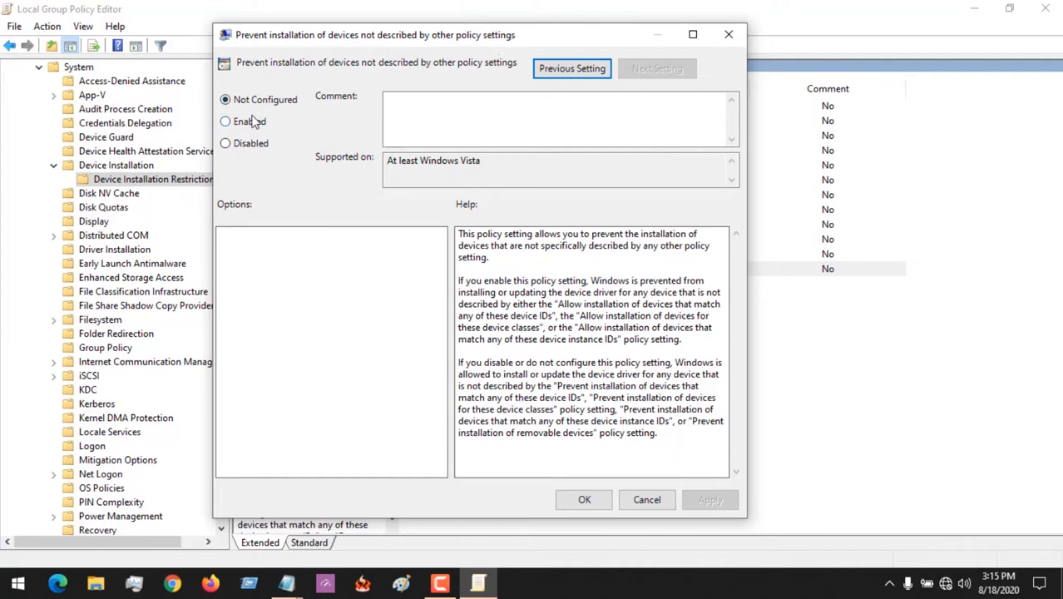
left_click(224, 119)
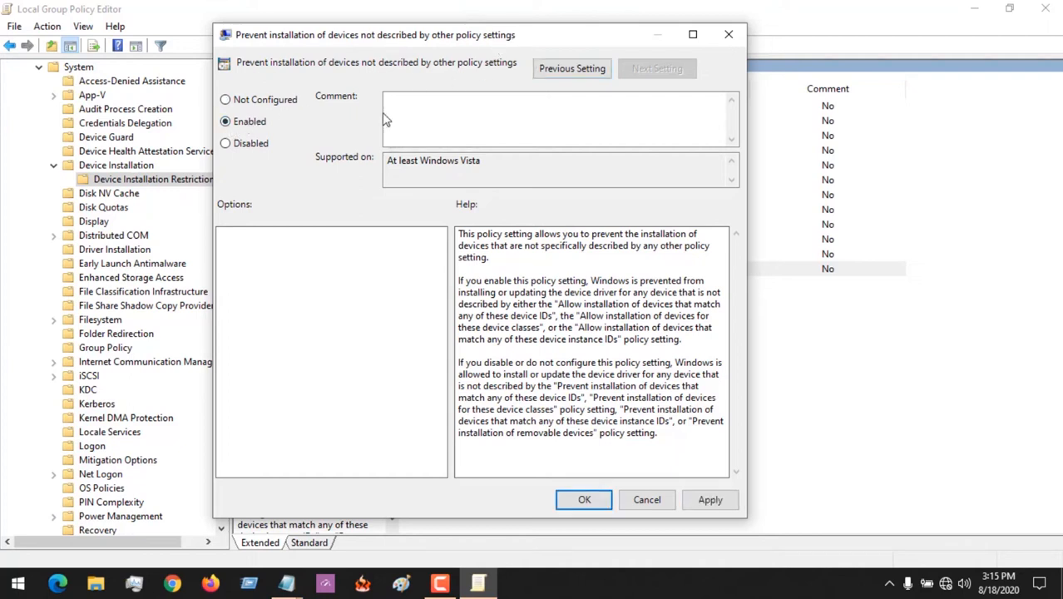
mouse_move(706, 449)
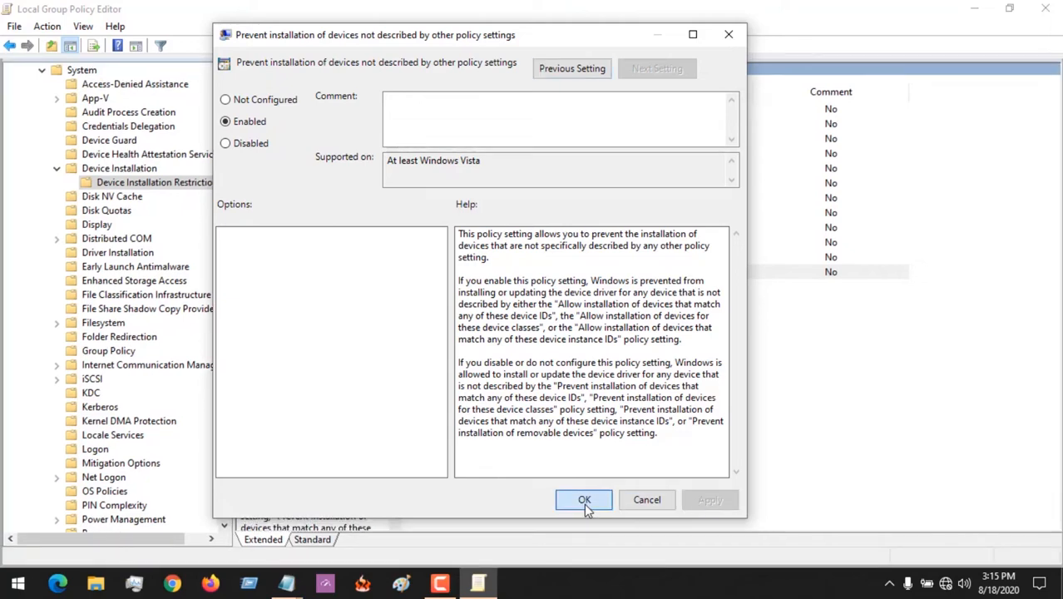
left_click(584, 499)
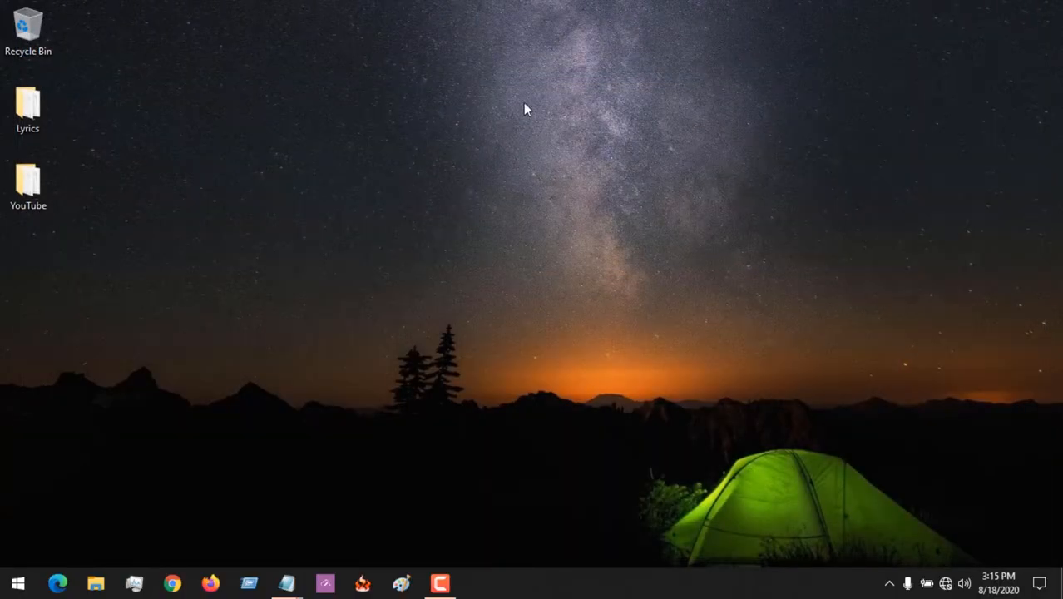
mouse_move(25, 569)
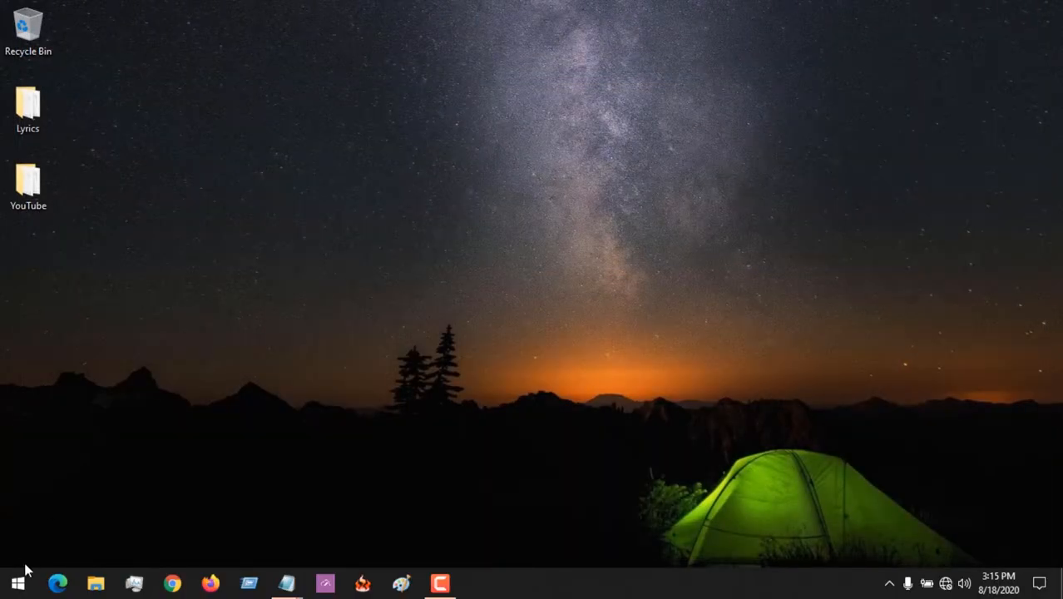
Step: Open Device Manager from the Start button's system tools menu
left_click(17, 582)
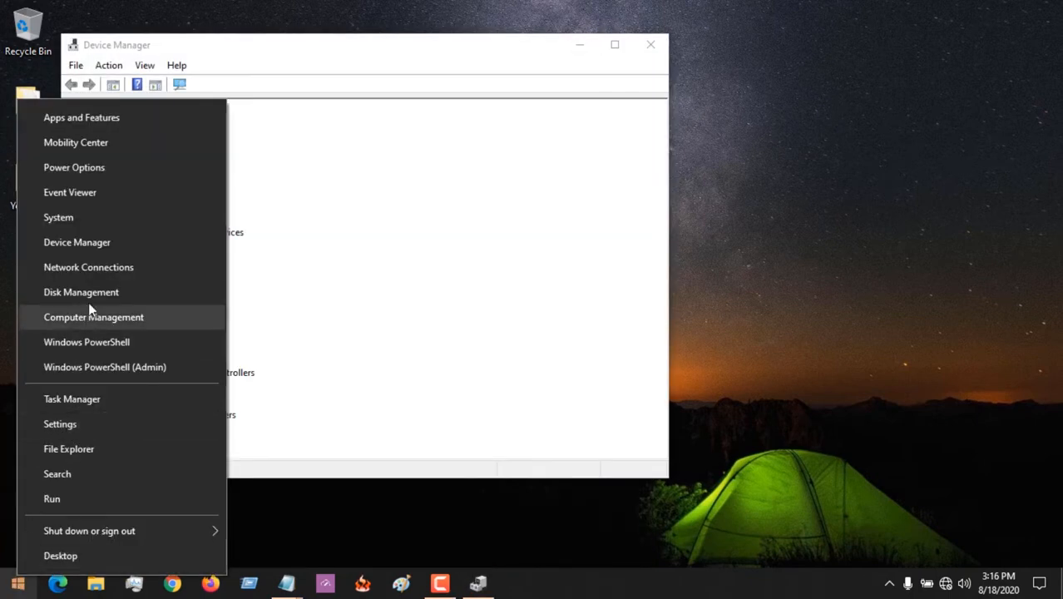
mouse_move(486, 331)
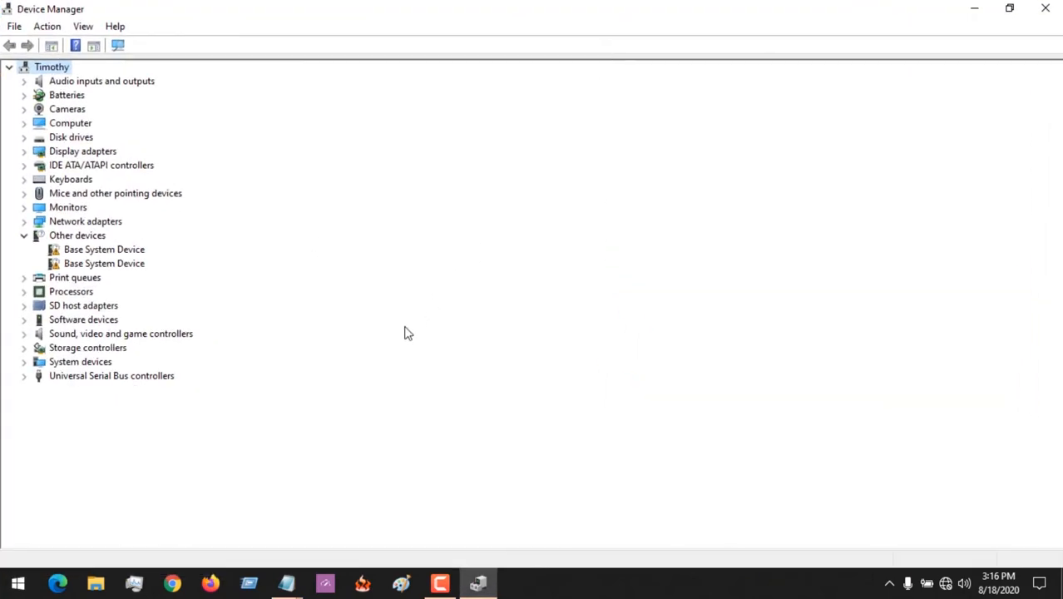
Step: Collapse Other devices, expand Keyboards, and select Standard PS/2 Keyboard
left_click(24, 236)
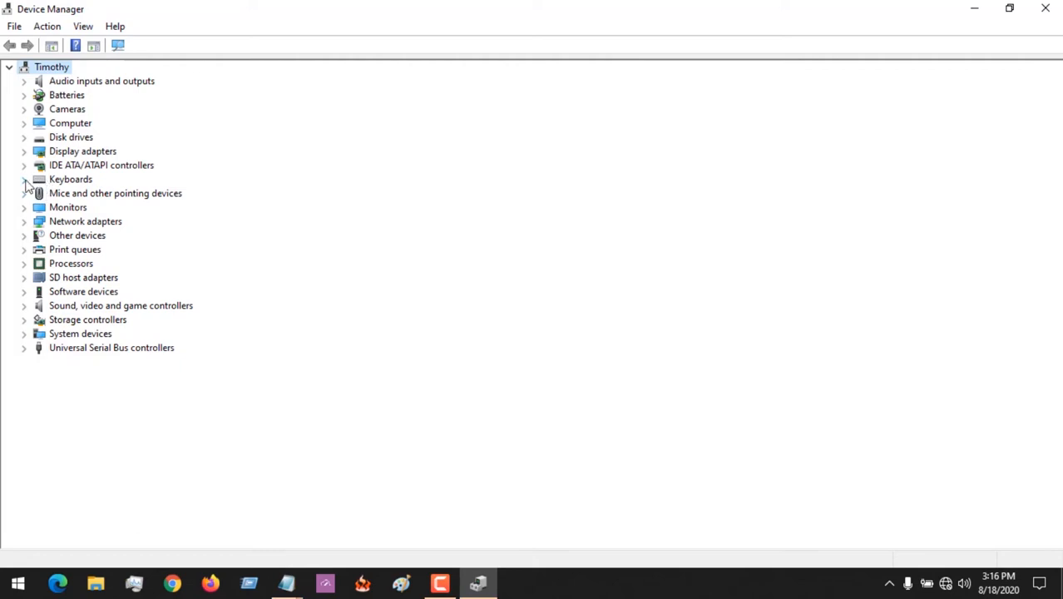
left_click(23, 180)
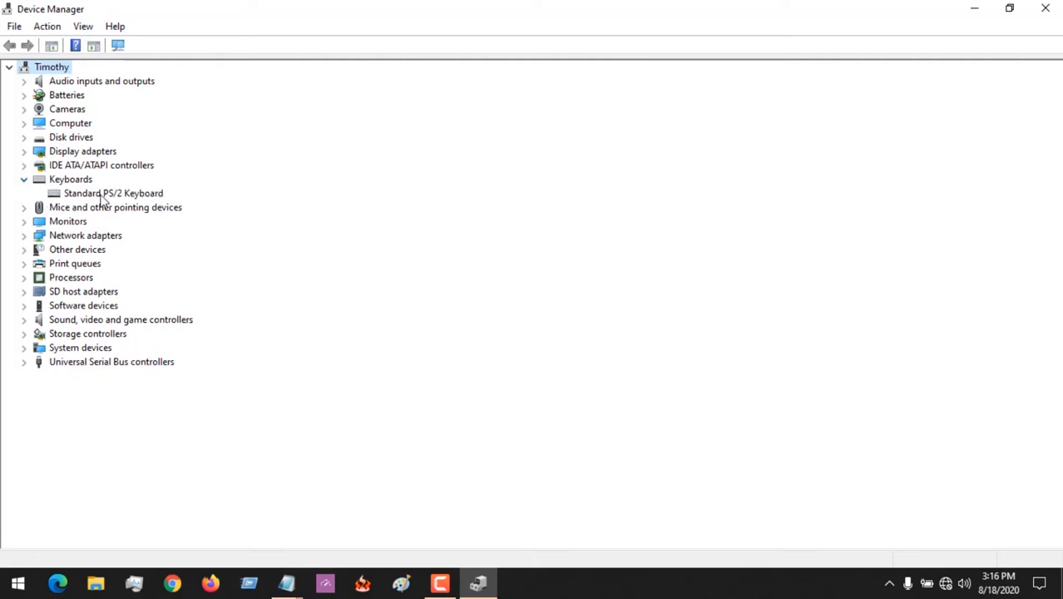
left_click(113, 193)
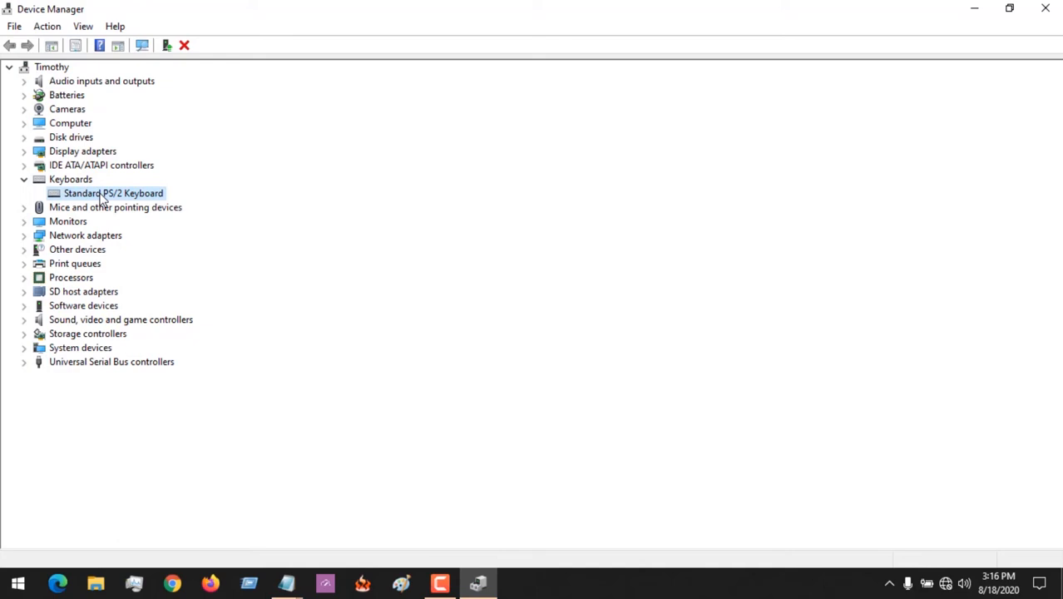
Step: Uninstall the Standard PS/2 Keyboard and confirm its removal
right_click(114, 193)
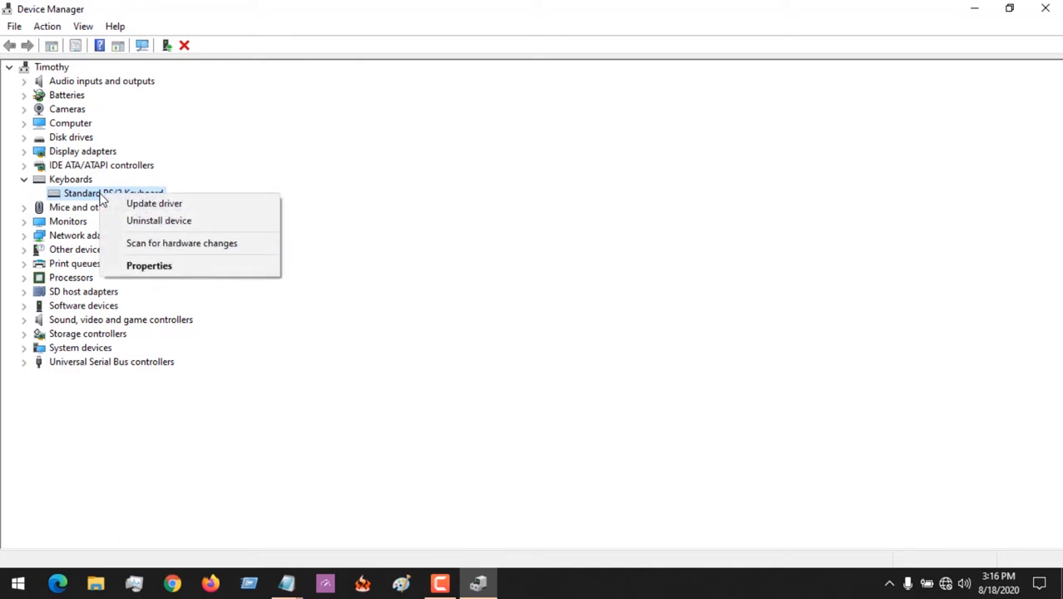
left_click(158, 220)
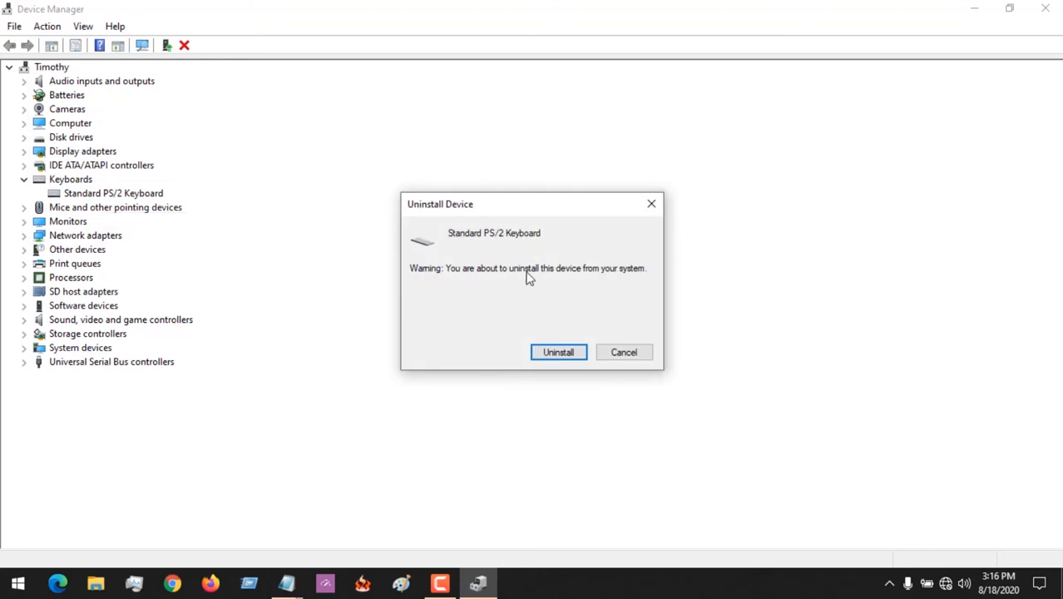
left_click(559, 353)
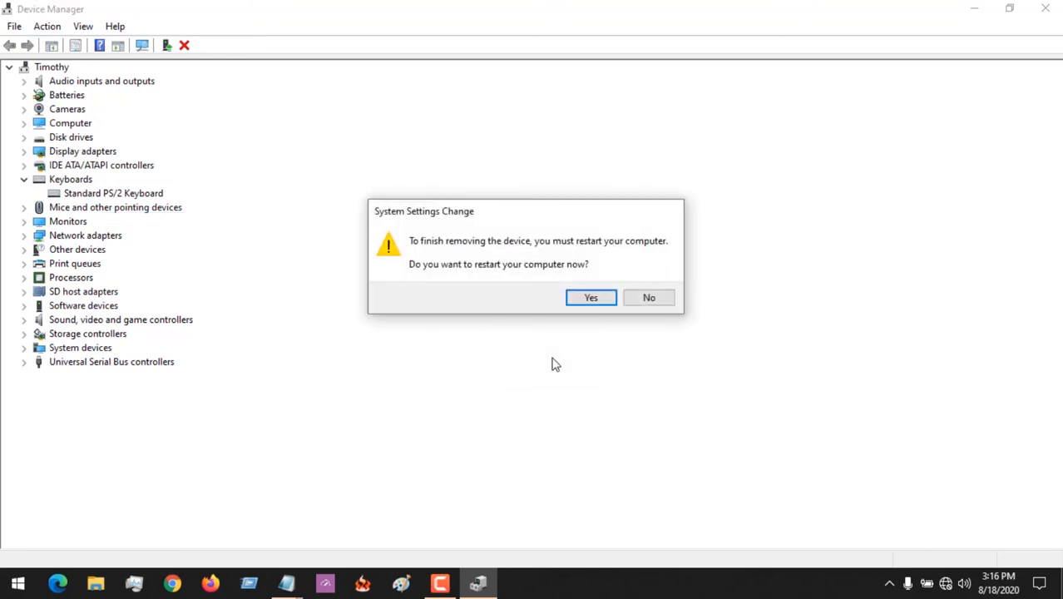